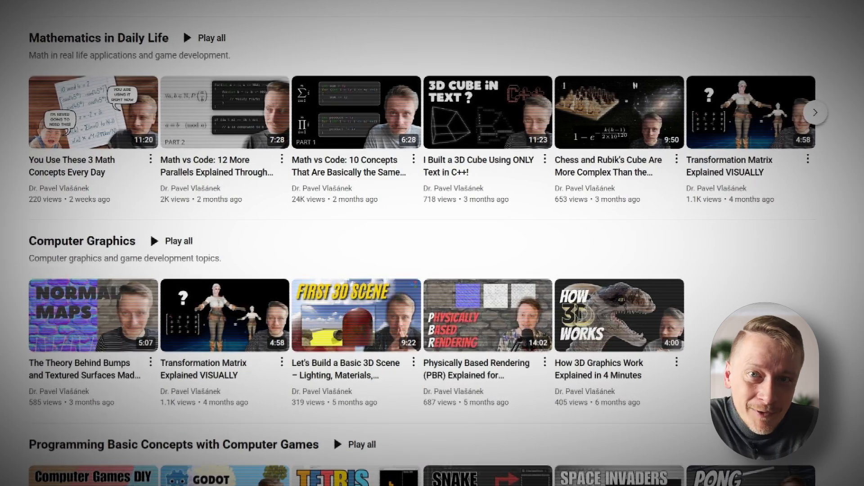
Scroll down the YouTube channel page before switching to the Shadertoy home page
scroll("down", 3)
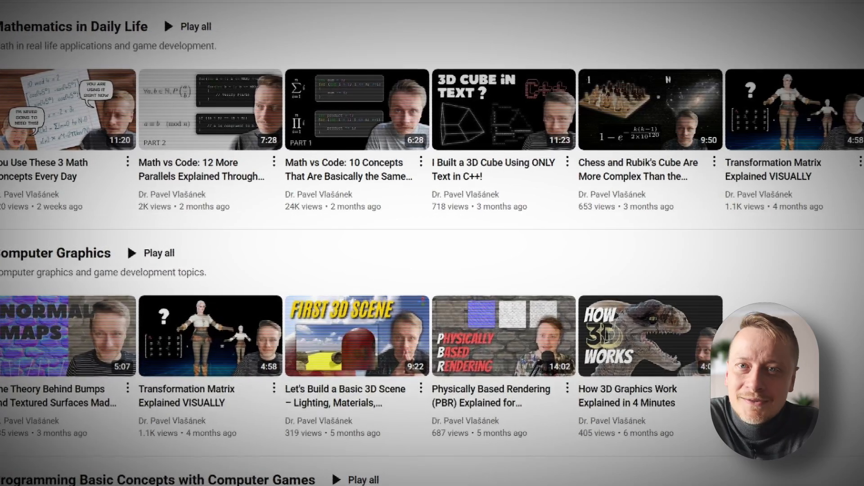
scroll("down", 3)
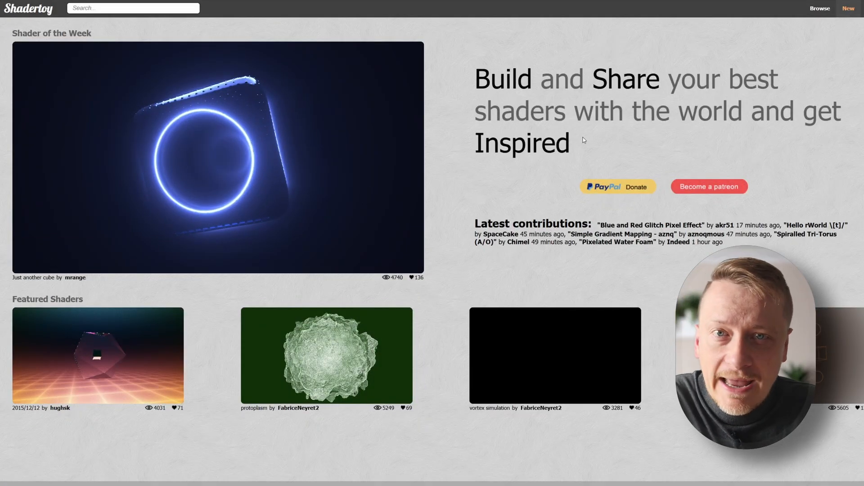
Start a new shader from the default time-varying colour template via 'New'
left_click(848, 8)
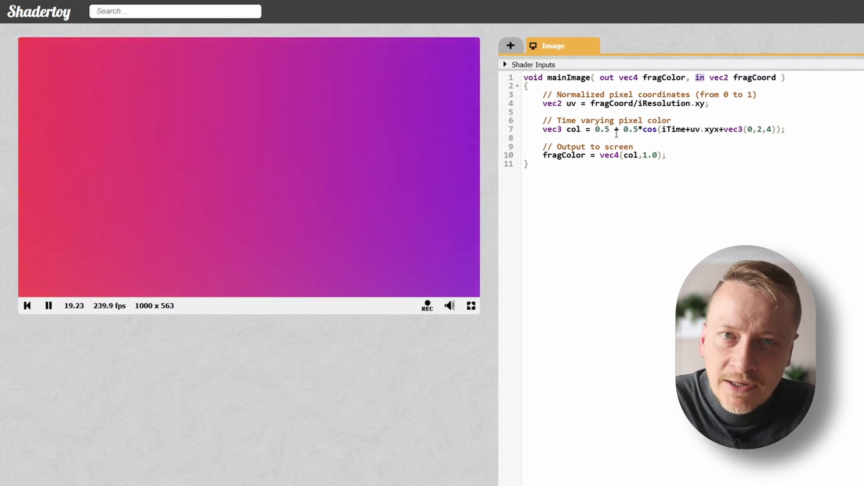
left_click(530, 64)
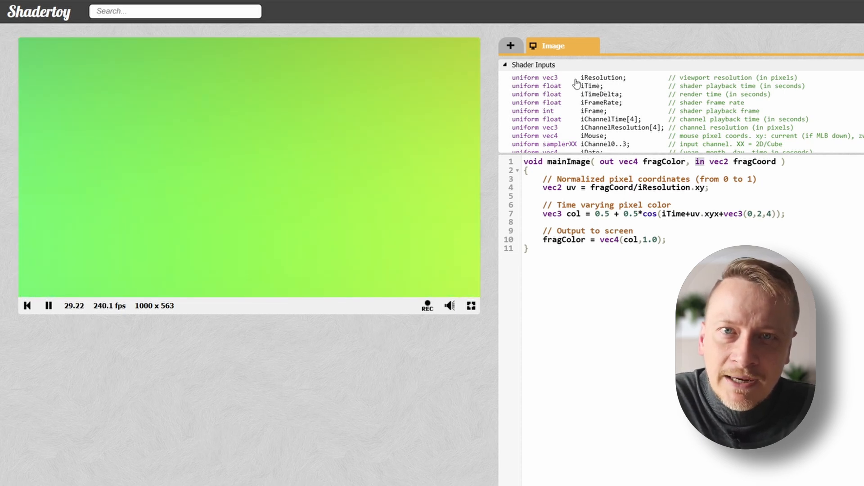
left_click(505, 64)
type("vec3 col = vec3(uv.x, uv.y, 0.0")
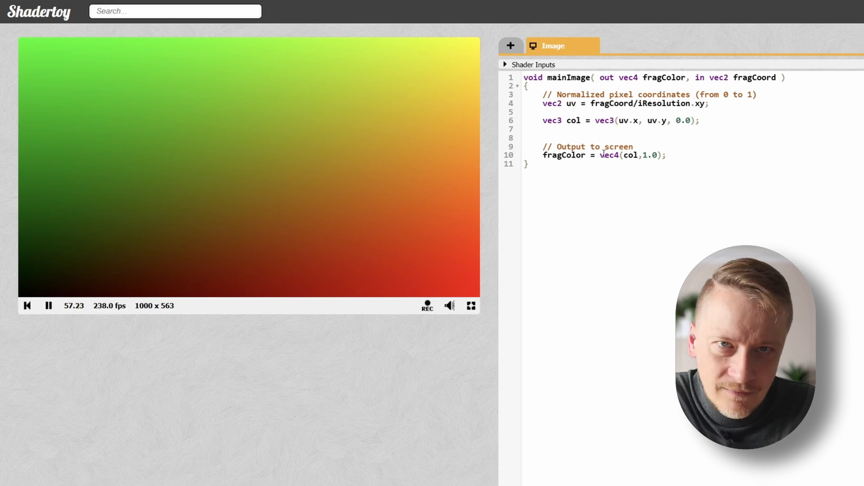
Select the vec2 type of the uv declaration on line 4
double_click(551, 104)
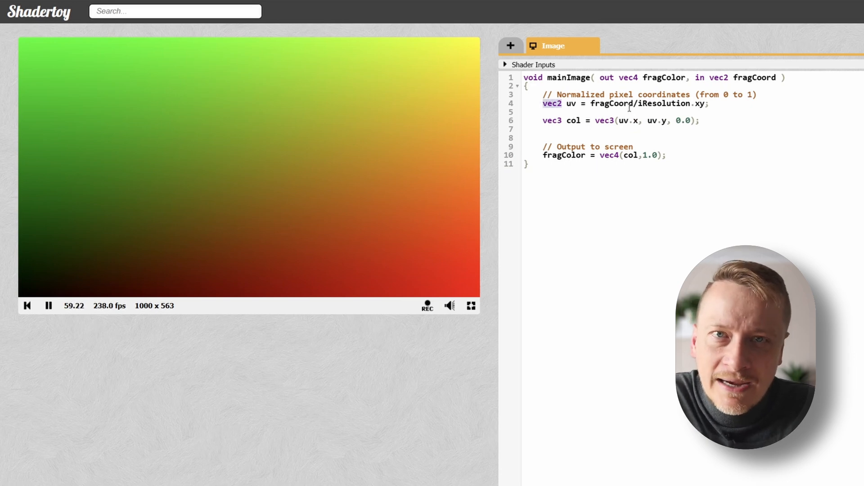